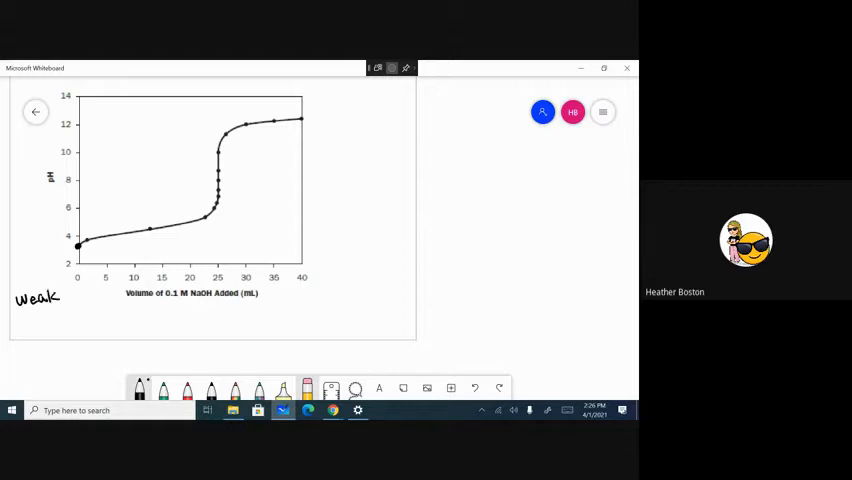
Step: Handwrite 'Weak acid' beside the curve and underline NaOH in the axis label
{"action": "type", "text": "acid"}
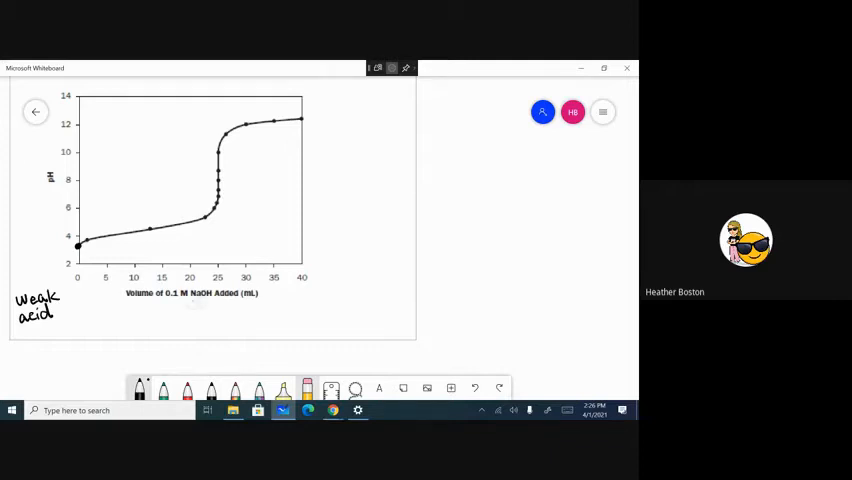
{"action": "left_click_drag", "start_coordinate": [184, 302], "coordinate": [218, 302]}
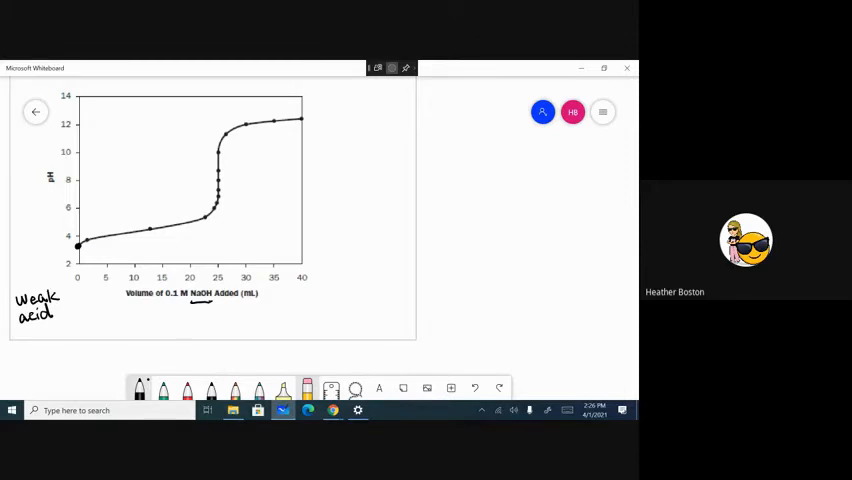
Step: Write Ka = x²/C and pH = −log x beneath the weak-acid label
{"action": "left_click_drag", "start_coordinate": [16, 328], "coordinate": [16, 344]}
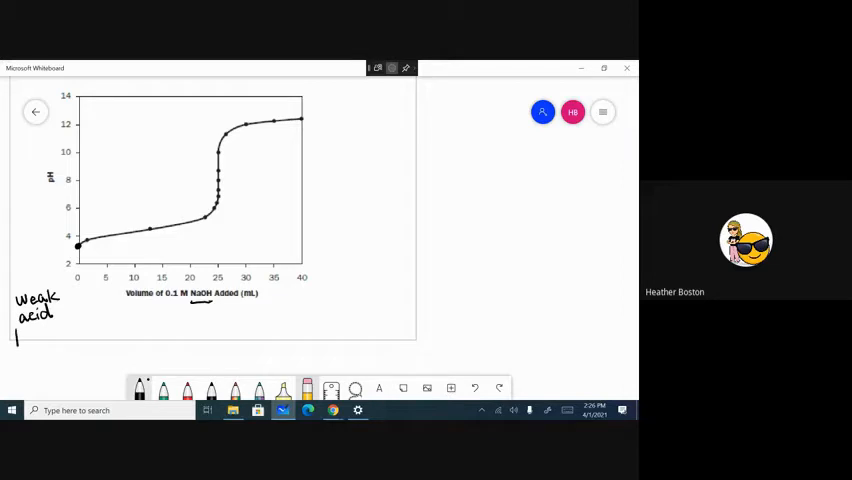
{"action": "type", "text": "Ka"}
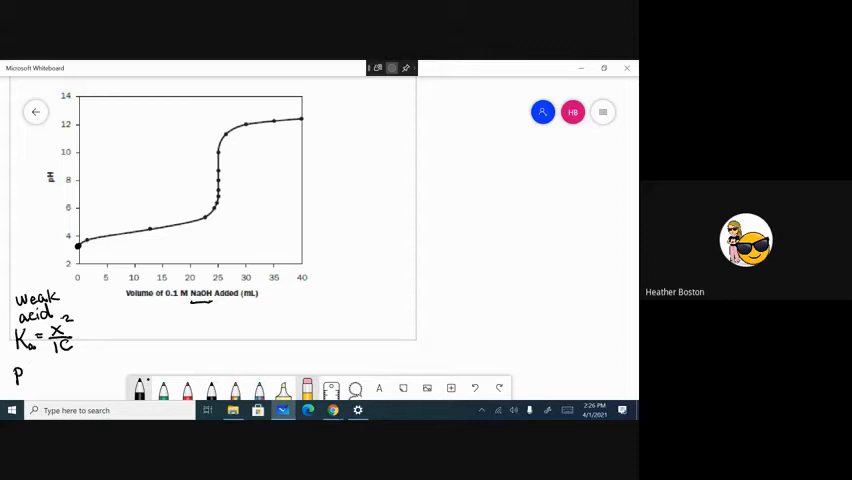
{"action": "type", "text": "pH=-"}
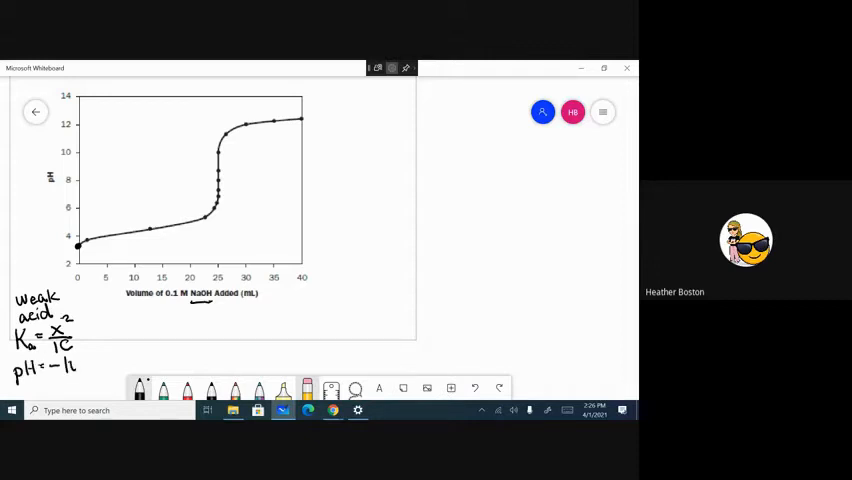
{"action": "type", "text": "log x"}
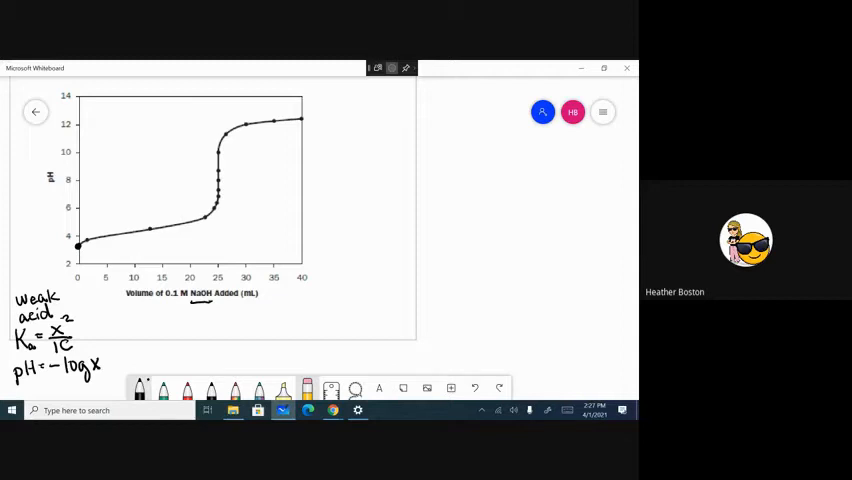
Step: Dot the half-equivalence point, note HA = A⁻ and HA, and write Na⁺ OH⁻ under NaOH
{"action": "left_click", "coordinate": [150, 228]}
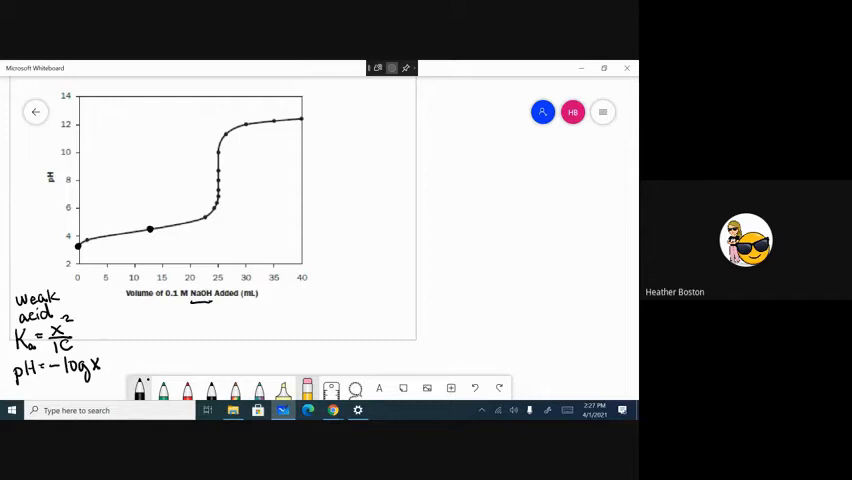
{"action": "type", "text": "y"}
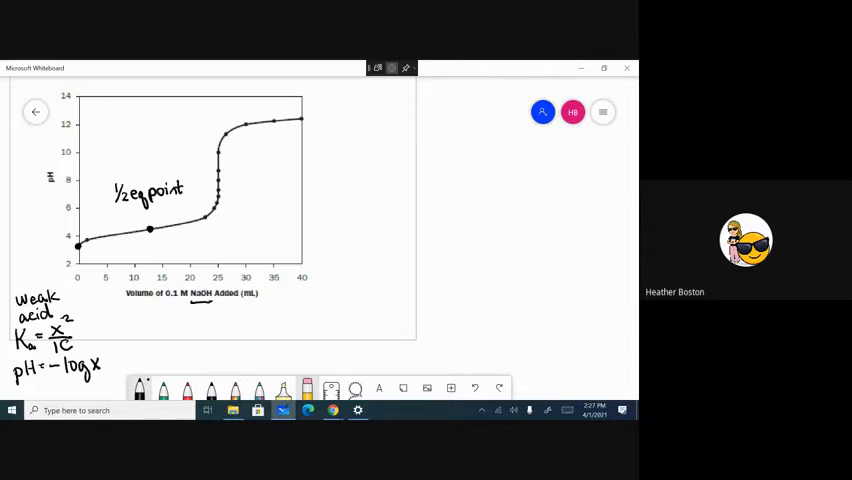
{"action": "type", "text": "H"}
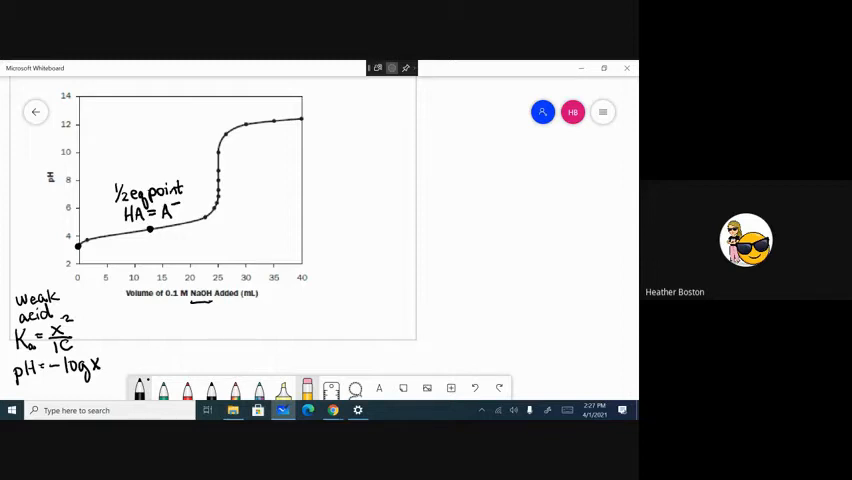
{"action": "type", "text": "Na"}
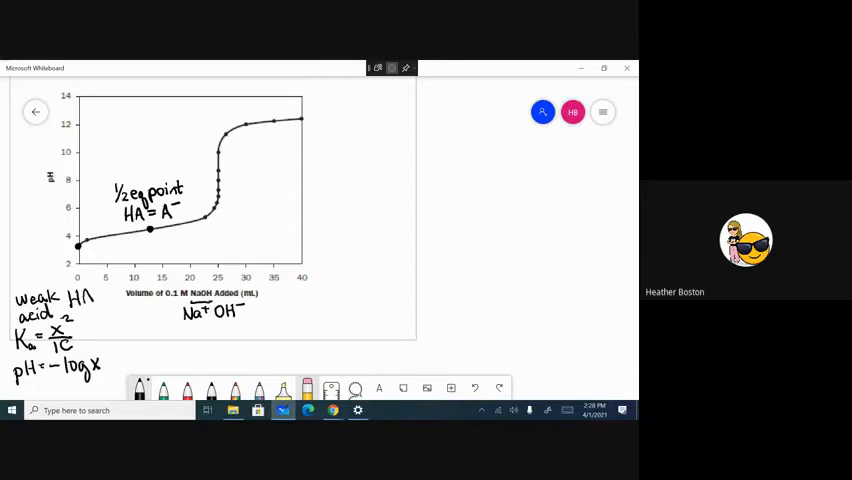
Step: Write pH = pKa under the half-equivalence point note
{"action": "left_click_drag", "start_coordinate": [136, 336], "coordinate": [224, 320]}
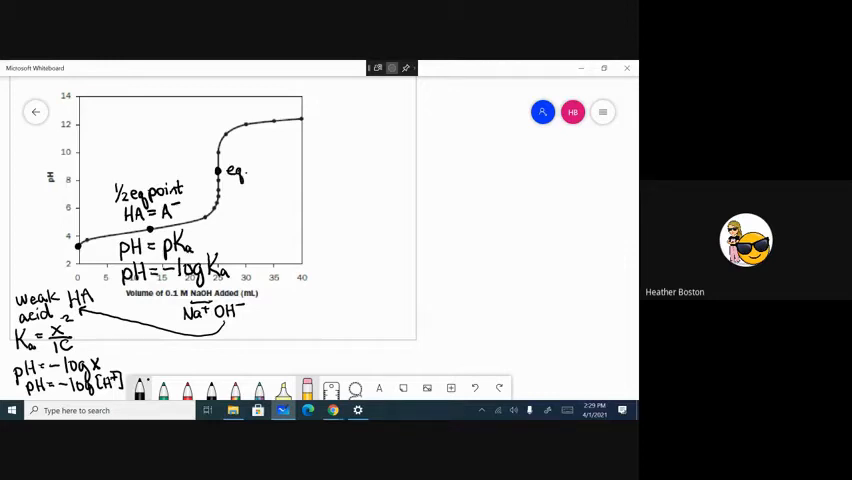
Step: Finish 'eq point', list A⁻, H₂O, Na⁺, and dash a line to the pH axis
{"action": "type", "text": "poir"}
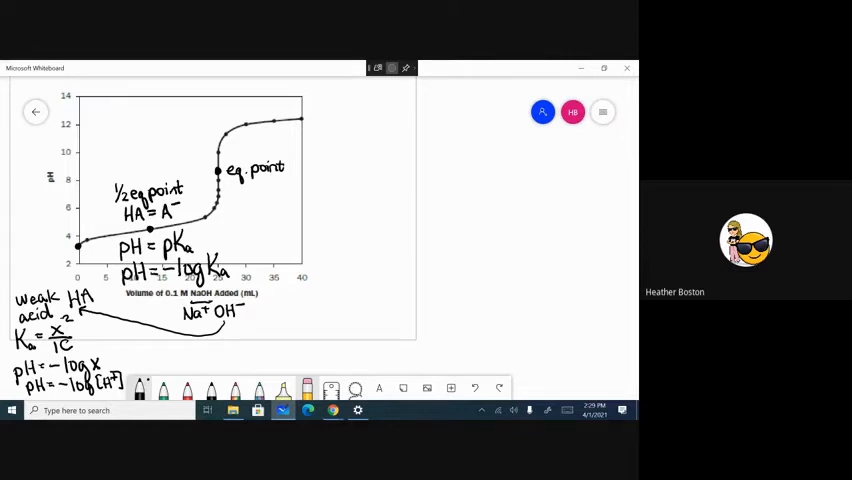
{"action": "left_click_drag", "start_coordinate": [300, 176], "coordinate": [308, 160]}
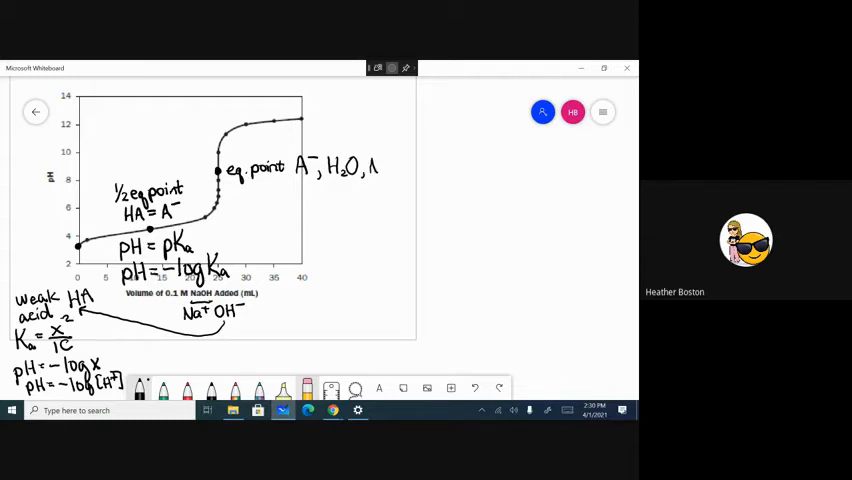
{"action": "type", "text": "Na+"}
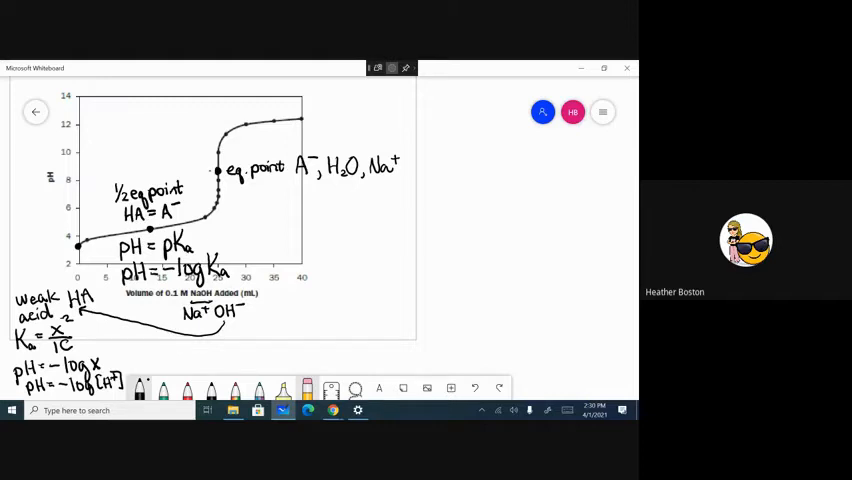
{"action": "left_click_drag", "start_coordinate": [168, 170], "coordinate": [214, 168]}
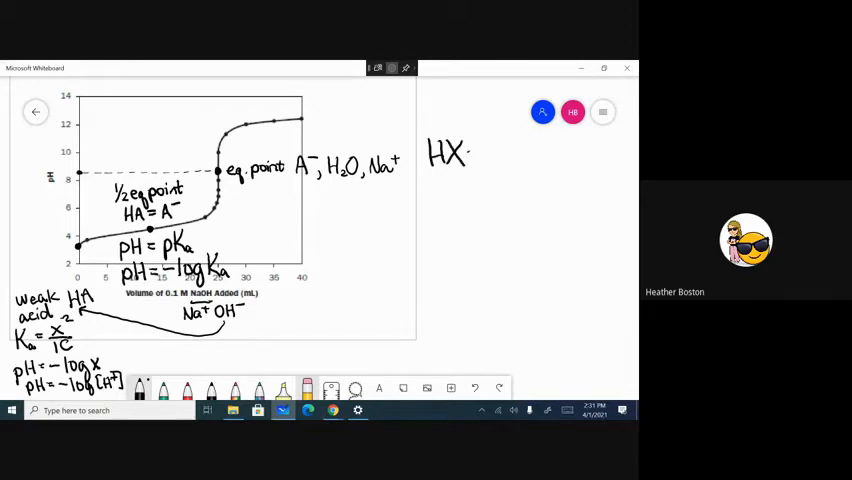
Step: Complete the dissociation HX → H⁺ + X⁻ beside the graph
{"action": "left_click_drag", "start_coordinate": [466, 152], "coordinate": [490, 152]}
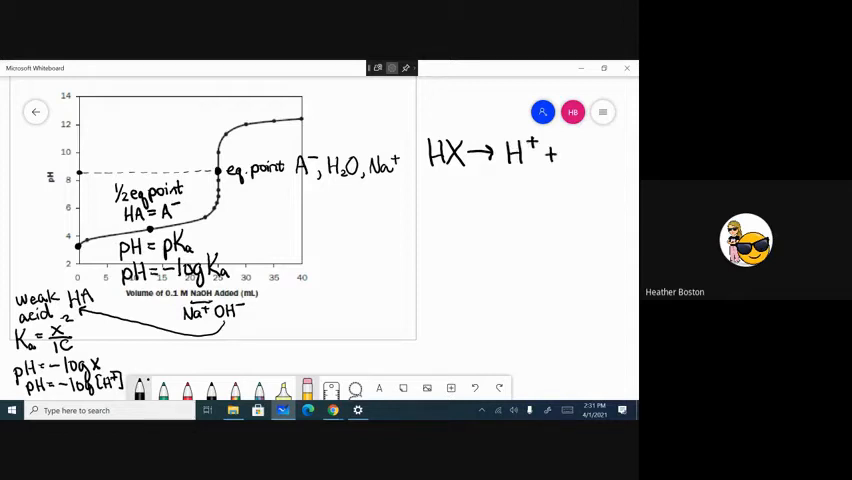
{"action": "type", "text": "X⁻"}
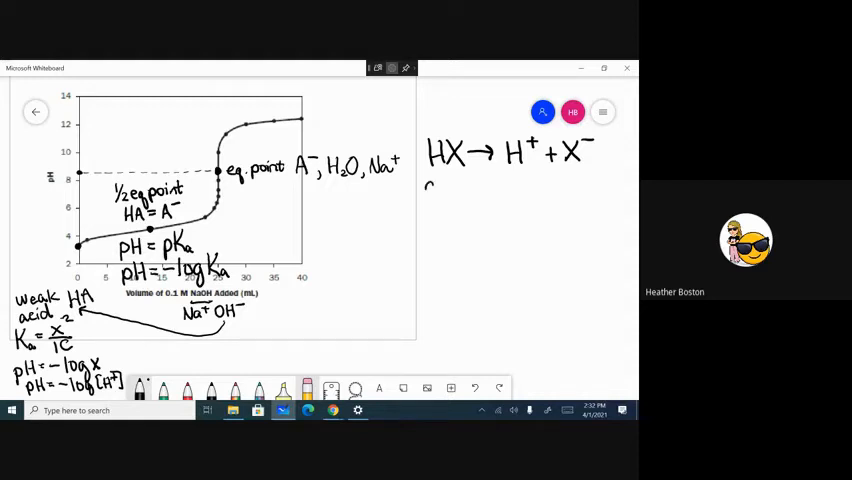
Step: Handwrite 'anion of a strong acid' below HX → H⁺ + X⁻
{"action": "type", "text": "anion of a s"}
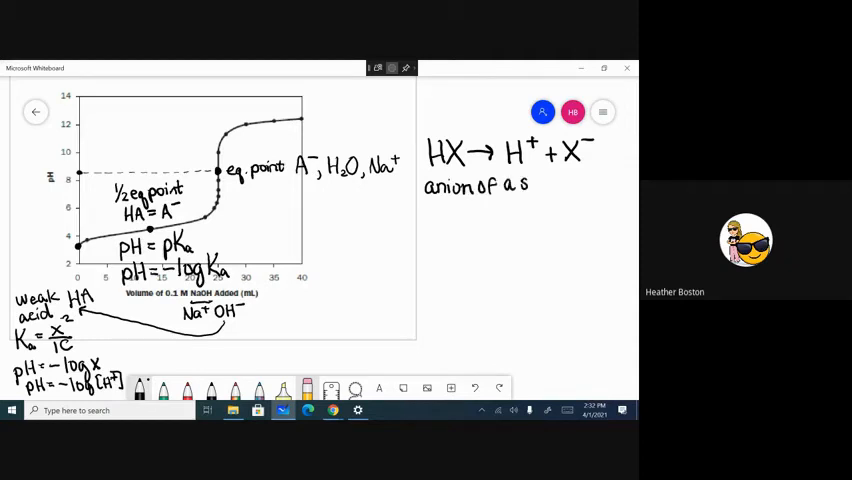
{"action": "type", "text": "trong acid"}
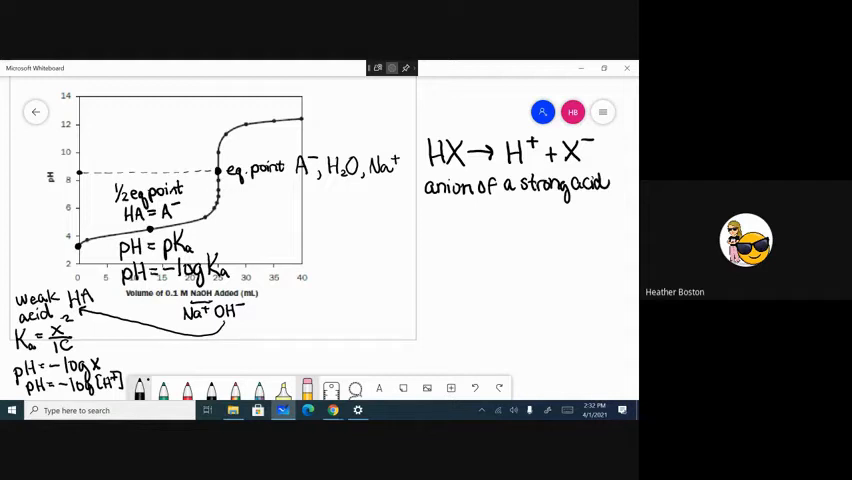
Step: List Cl⁻, Br⁻, I⁻, NO₃⁻, ClO₄⁻, ClO₃⁻ as NEUTRAL anions and begin (H₂SO₄)
{"action": "type", "text": "Cl⁻,"}
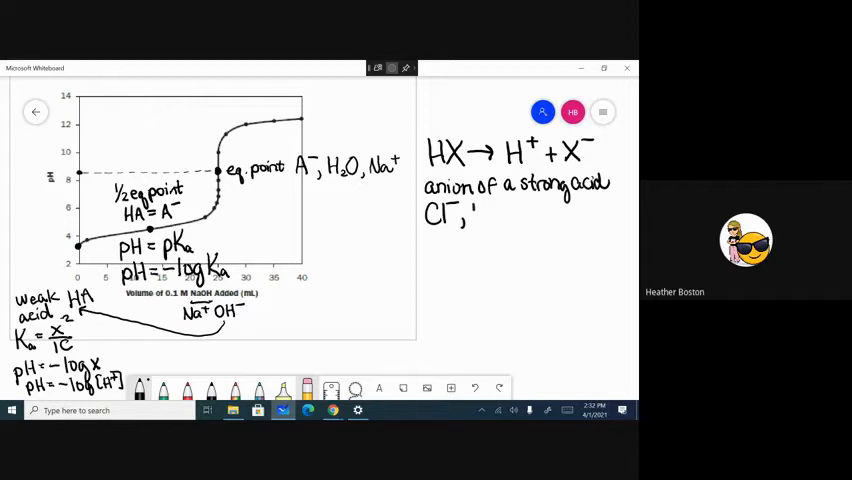
{"action": "type", "text": "Br⁻, I⁻"}
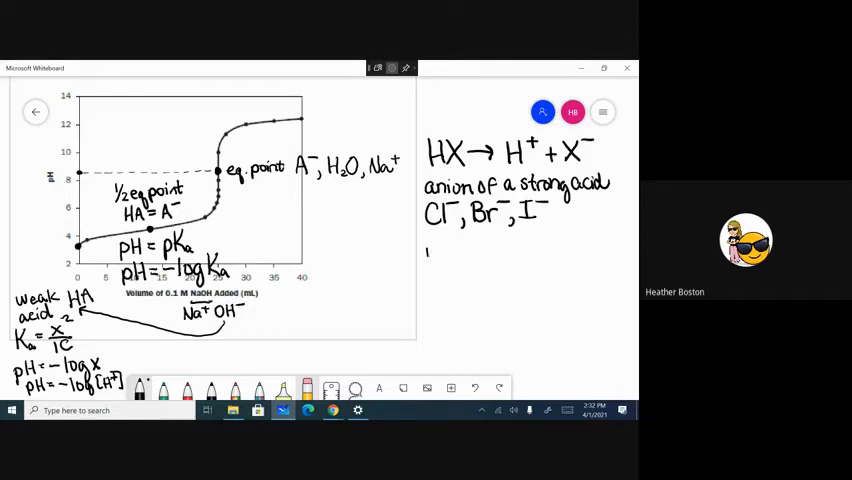
{"action": "type", "text": "NO3"}
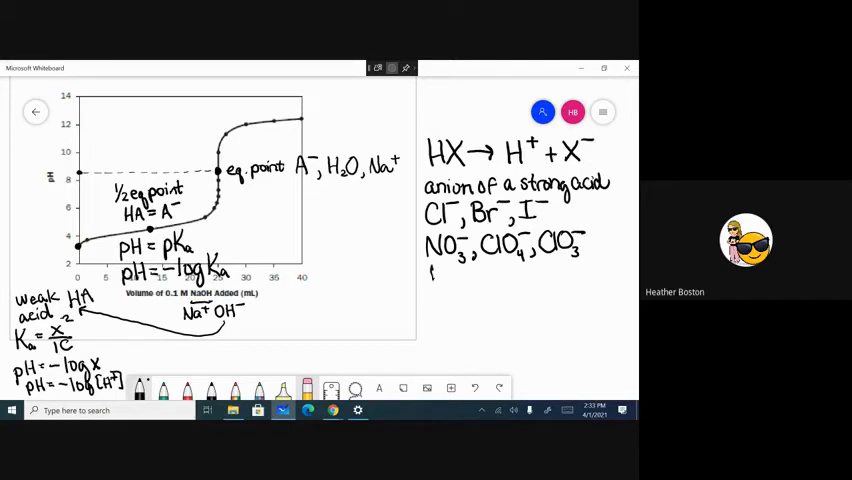
{"action": "type", "text": "NEUTRAL"}
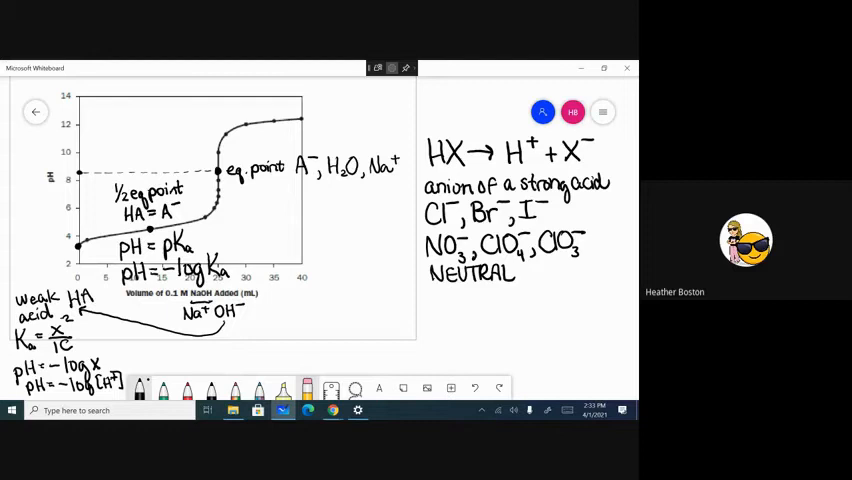
{"action": "type", "text": "(H2SO4"}
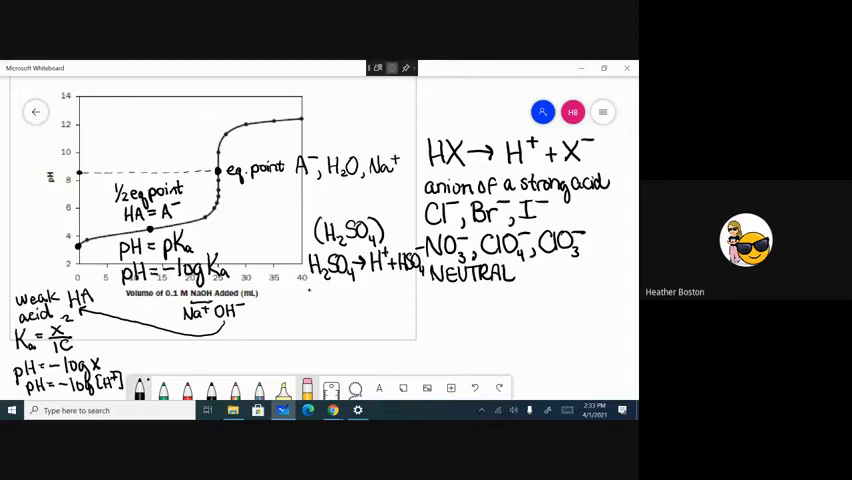
Step: Write H₂SO₄ → H⁺ + HSO₄⁻ and start the 'Cations of strong bases' heading
{"action": "type", "text": "HSO₄⁻"}
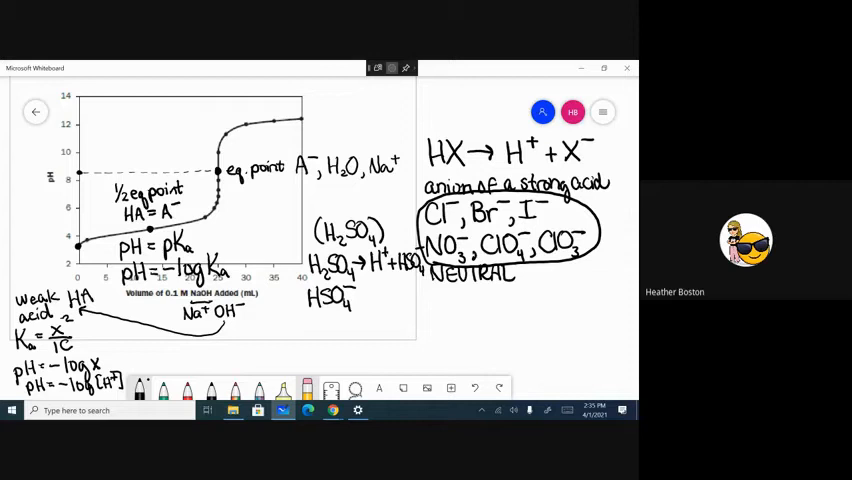
{"action": "type", "text": "Cations of strong bases"}
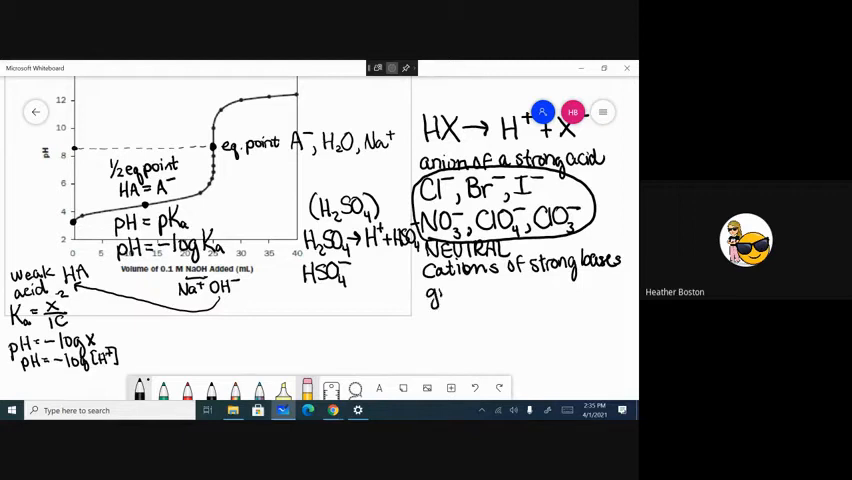
Step: Write 'group I and II' cations Li⁺, Na⁺, K⁺, Ca²⁺, Mg²⁺ and label them neutral
{"action": "type", "text": "roup"}
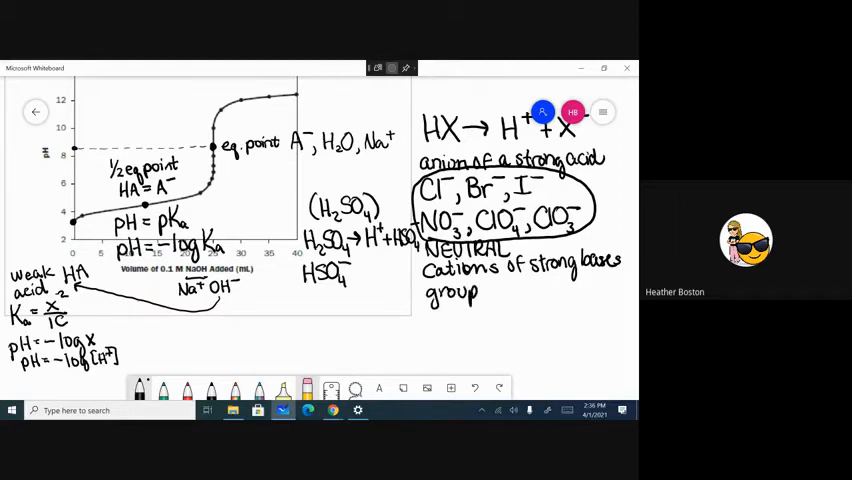
{"action": "type", "text": "I an"}
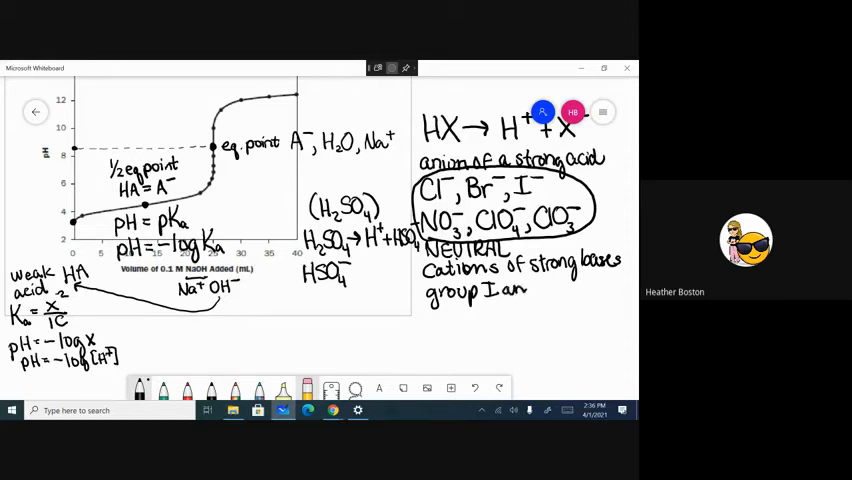
{"action": "type", "text": "and II"}
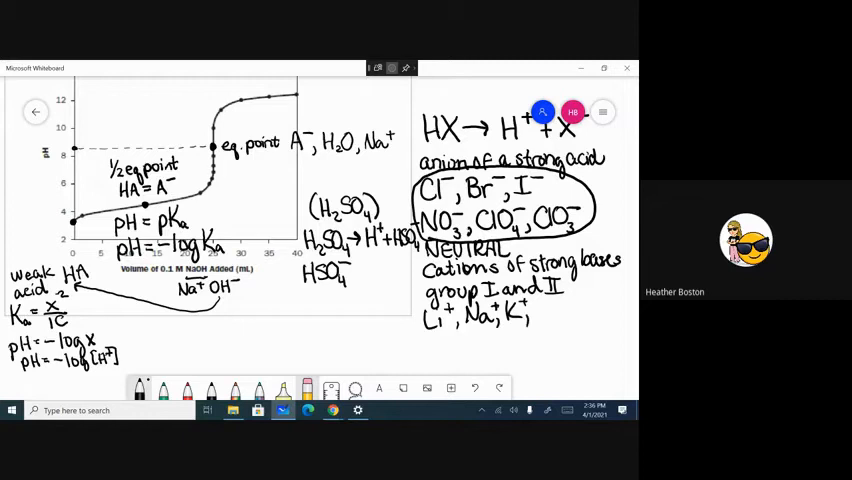
{"action": "type", "text": "Ca2+, Mg2+"}
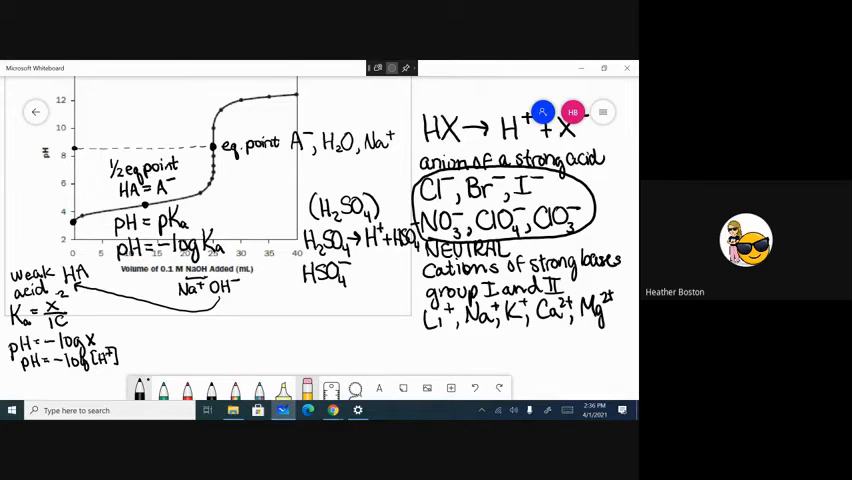
{"action": "type", "text": "NE"}
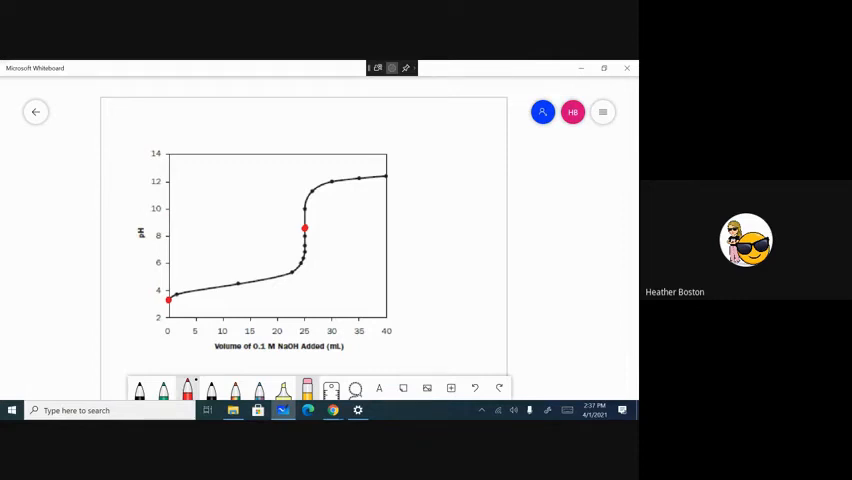
Step: In red ink, write pH = pKa at the half point and A⁻, H₂O at equivalence
{"action": "left_click", "coordinate": [238, 284]}
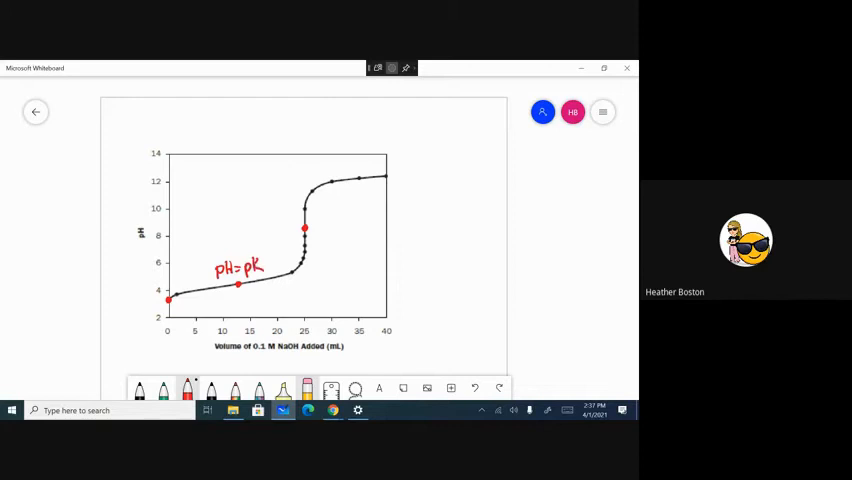
{"action": "left_click_drag", "start_coordinate": [262, 268], "coordinate": [278, 270]}
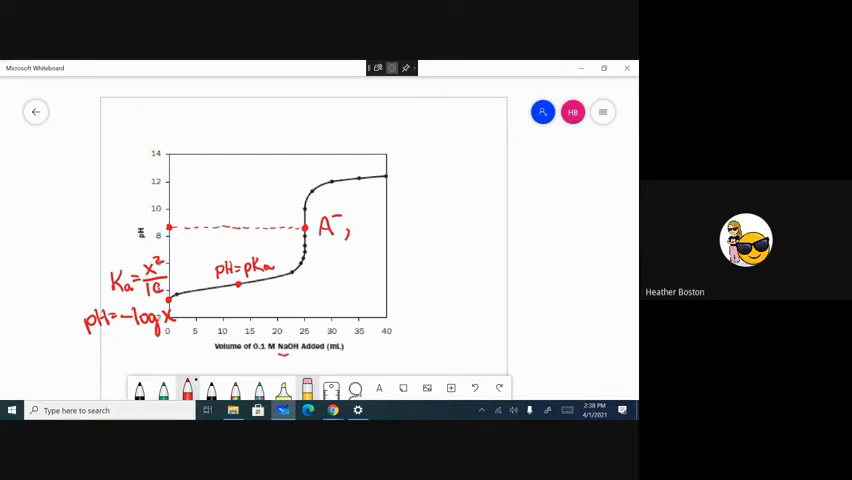
{"action": "type", "text": "H2"}
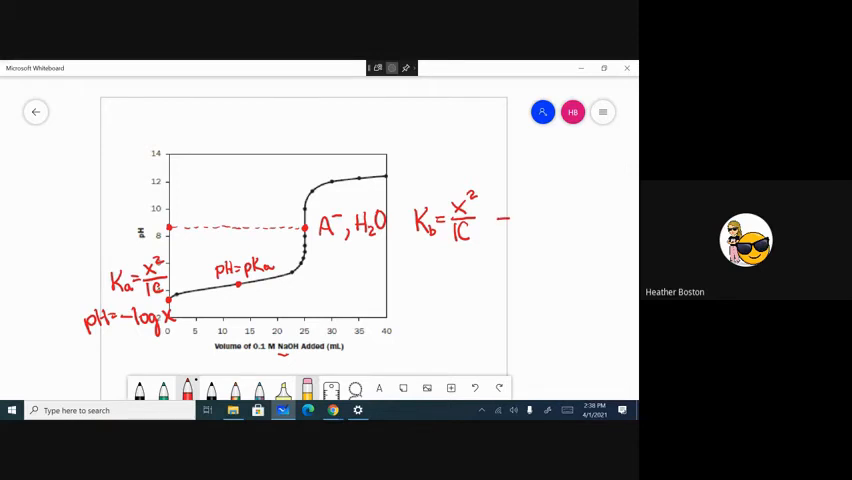
Step: Handwrite −log x = pOH and pH = 14 − pOH beside the Kb expression
{"action": "left_click_drag", "start_coordinate": [508, 216], "coordinate": [536, 228]}
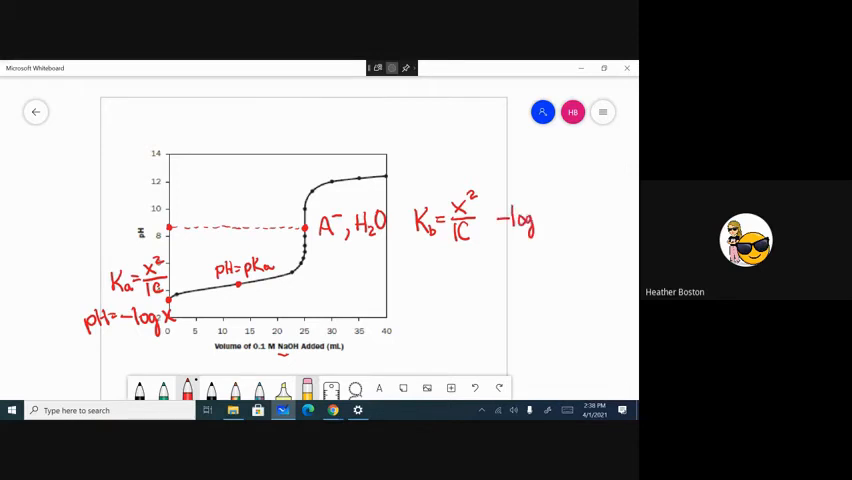
{"action": "type", "text": "x="}
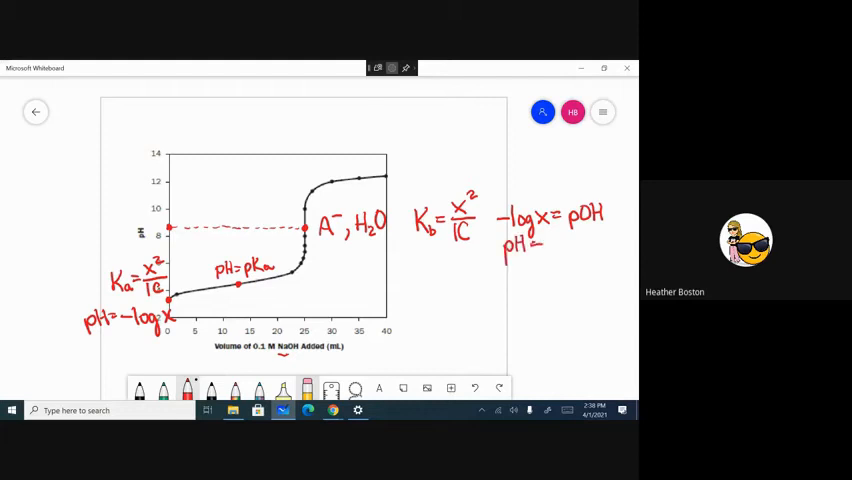
{"action": "type", "text": "14 - pOH"}
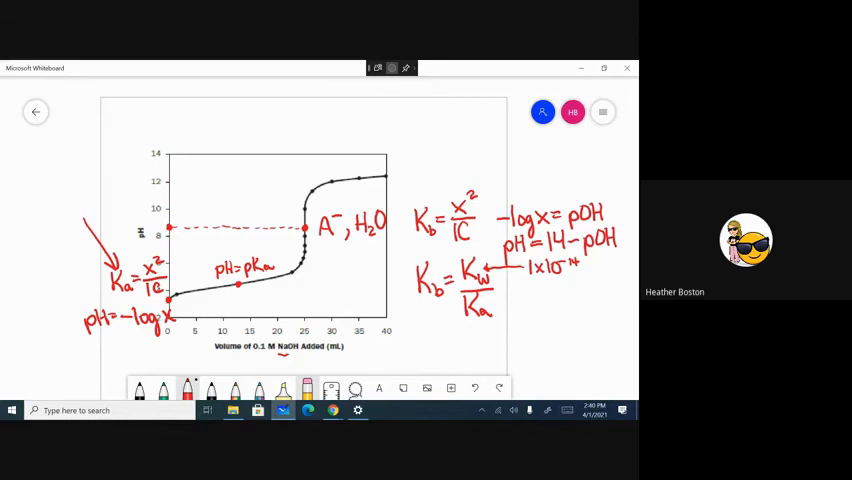
Step: Write 'weak acid' at the start, '½ eq point' over the midpoint and 'weak base' at equivalence
{"action": "type", "text": "wea"}
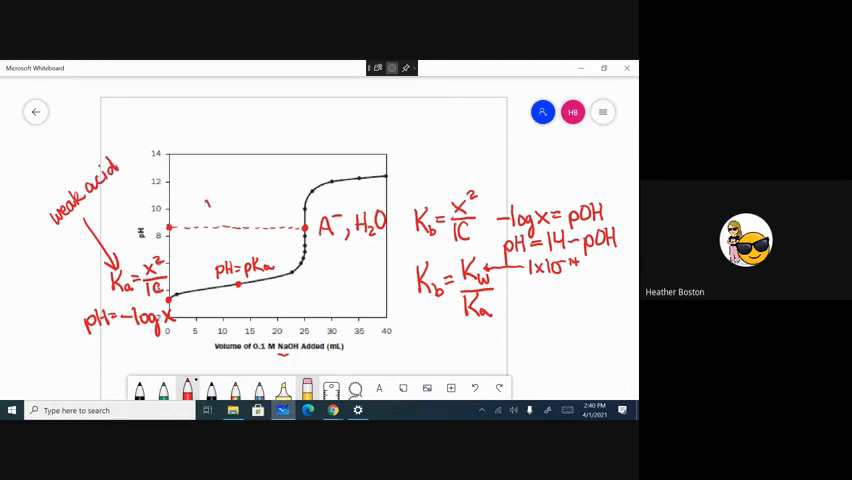
{"action": "left_click_drag", "start_coordinate": [210, 184], "coordinate": [224, 260]}
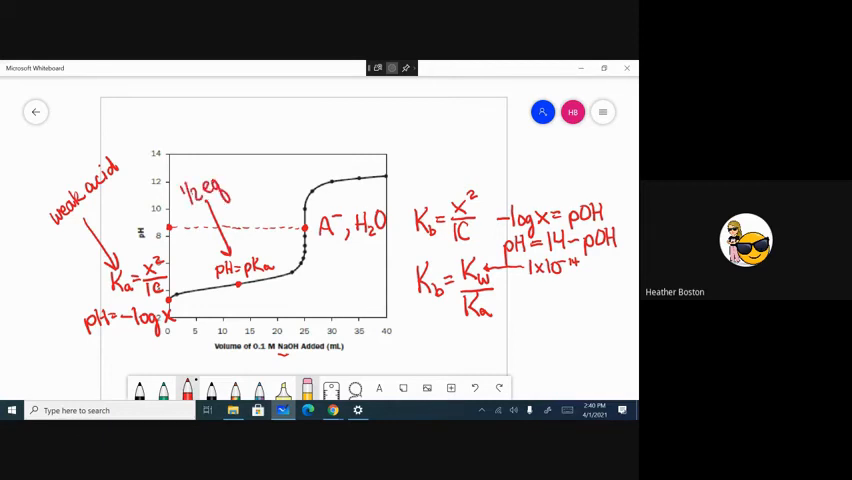
{"action": "type", "text": "pai"}
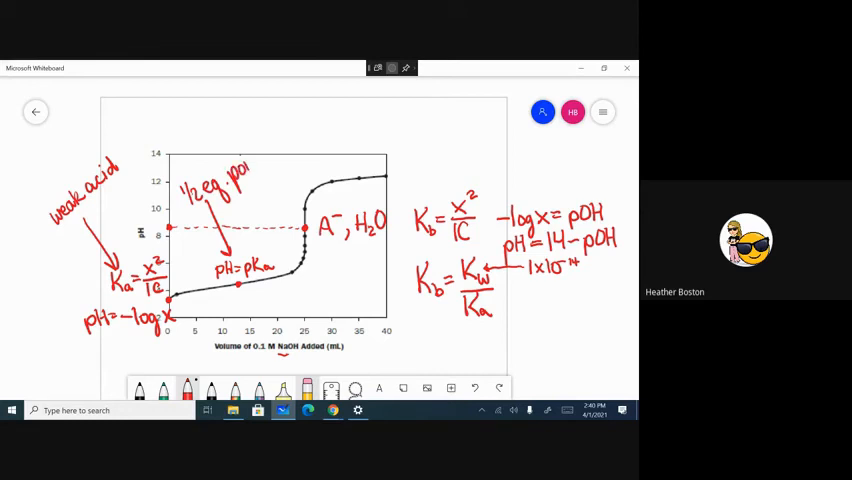
{"action": "left_click_drag", "start_coordinate": [248, 150], "coordinate": [262, 164]}
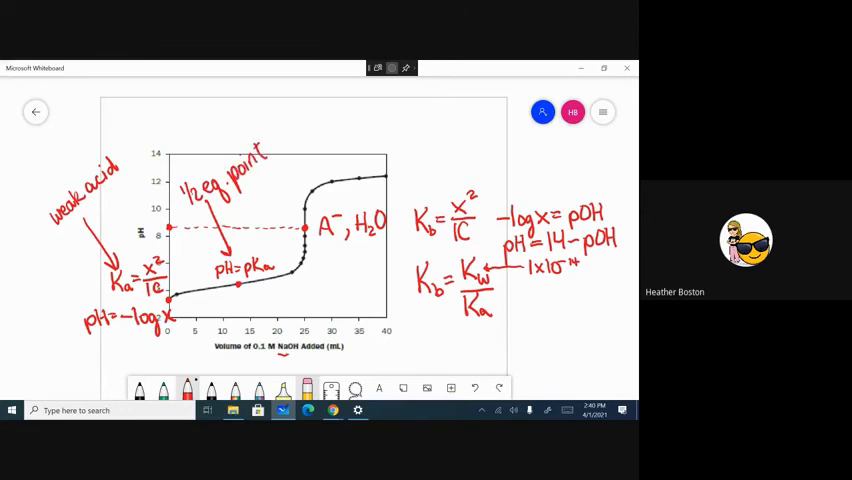
{"action": "left_click_drag", "start_coordinate": [284, 144], "coordinate": [304, 228]}
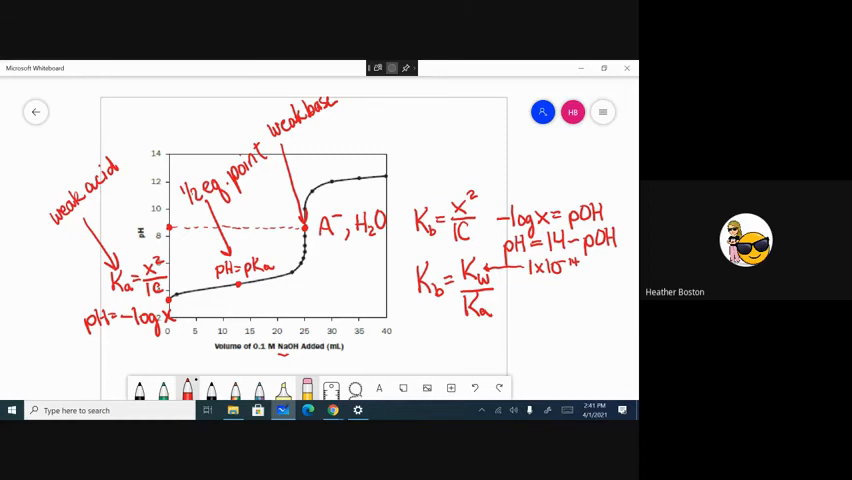
{"action": "scroll", "scroll_direction": "down", "scroll_amount": 3}
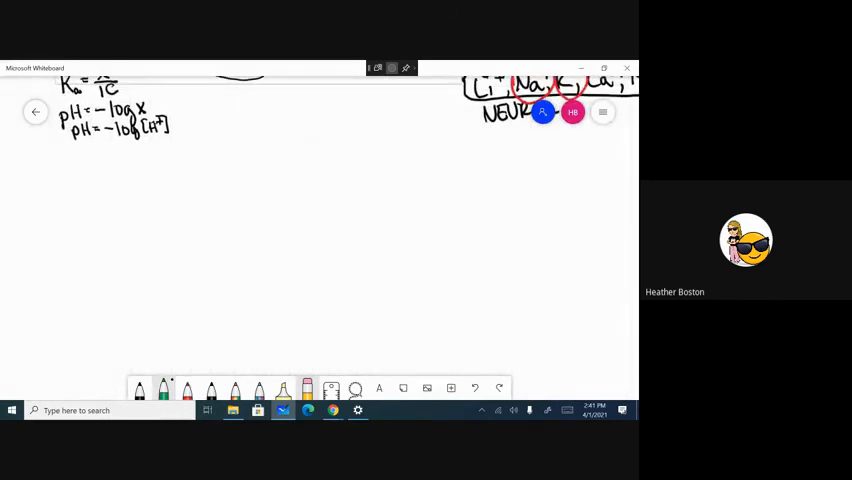
Step: Redraw a clean L-shaped pair of pH axes after erasing the first attempt
{"action": "left_click_drag", "start_coordinate": [104, 200], "coordinate": [104, 284]}
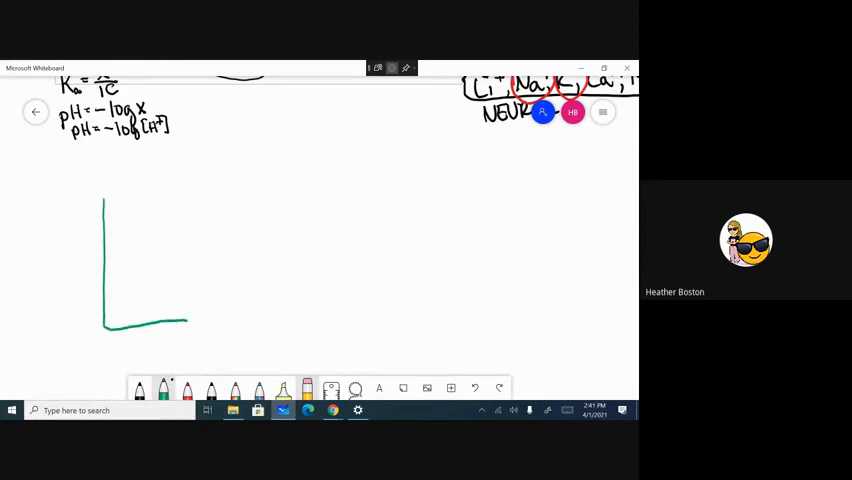
{"action": "left_click_drag", "start_coordinate": [186, 322], "coordinate": [246, 324]}
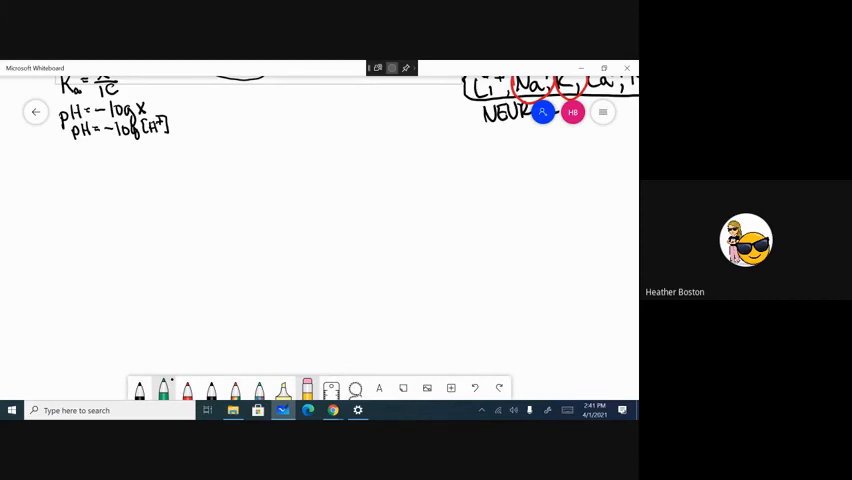
{"action": "left_click_drag", "start_coordinate": [116, 190], "coordinate": [126, 298]}
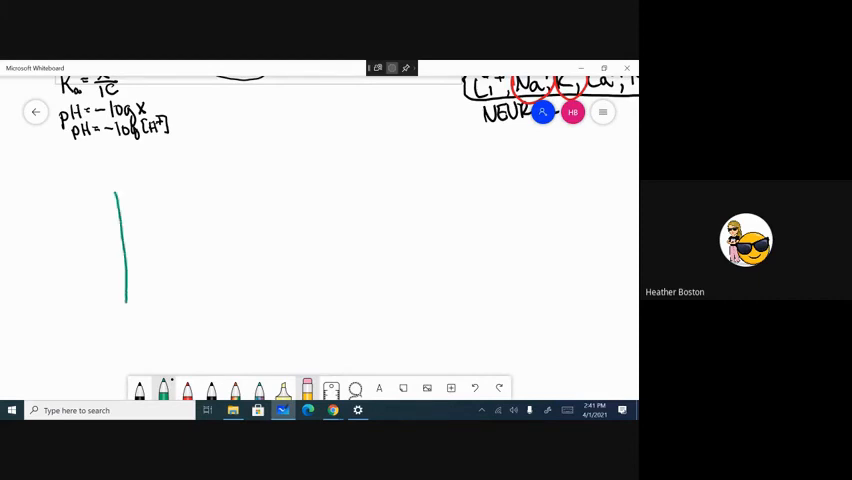
{"action": "left_click_drag", "start_coordinate": [124, 310], "coordinate": [170, 308]}
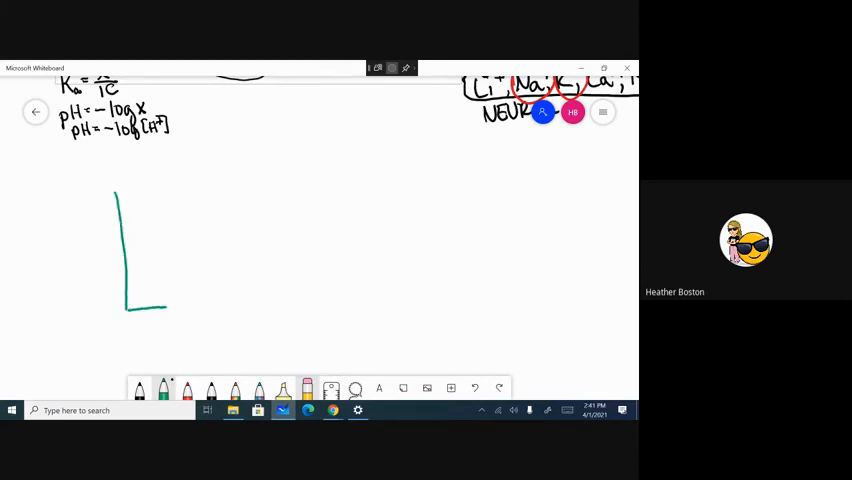
{"action": "left_click_drag", "start_coordinate": [170, 308], "coordinate": [264, 308]}
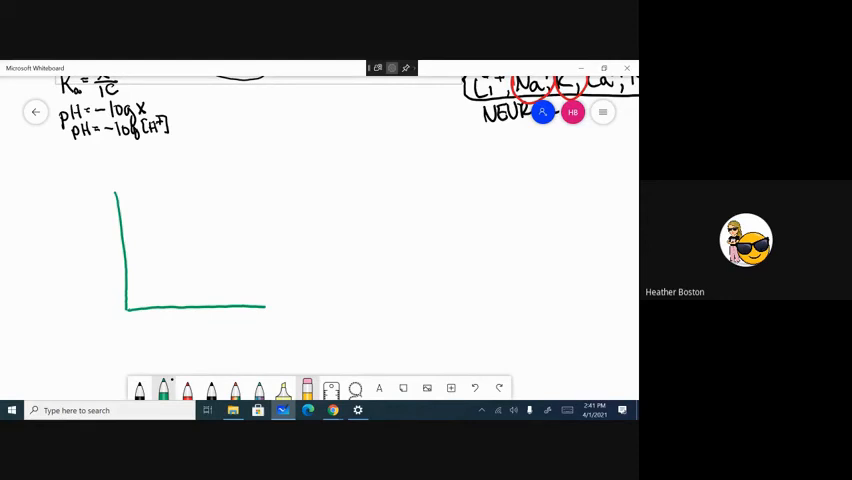
Step: Label the axes 'strong acid/strong base' and sketch the rising titration curve
{"action": "left_click_drag", "start_coordinate": [204, 336], "coordinate": [230, 336]}
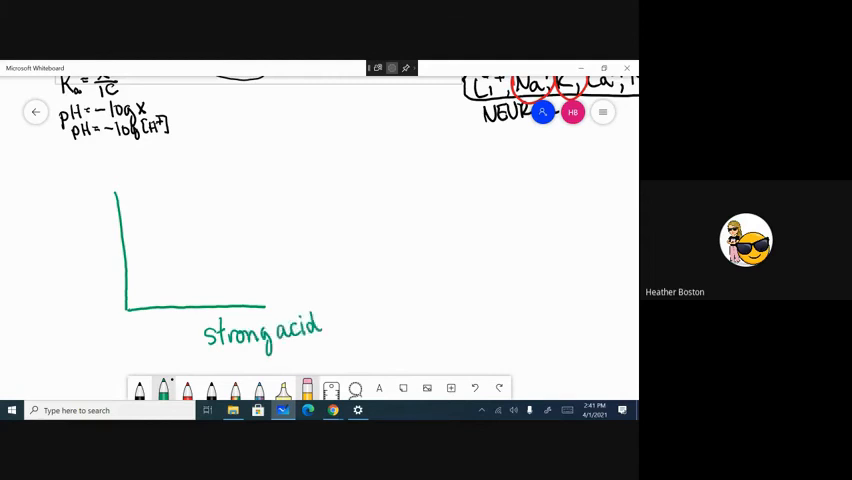
{"action": "type", "text": "/strong base"}
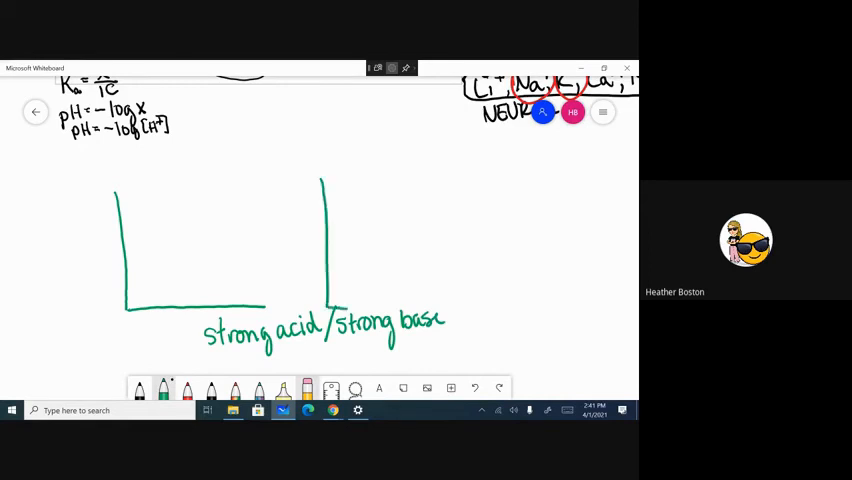
{"action": "left_click_drag", "start_coordinate": [330, 310], "coordinate": [470, 308]}
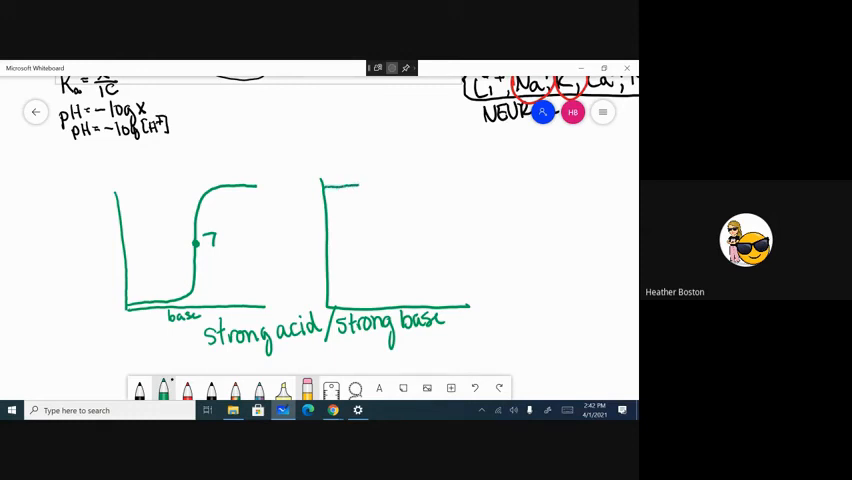
Step: Sketch the falling strong-base curve on the second axes and bring empty space into view
{"action": "left_click_drag", "start_coordinate": [340, 184], "coordinate": [456, 300]}
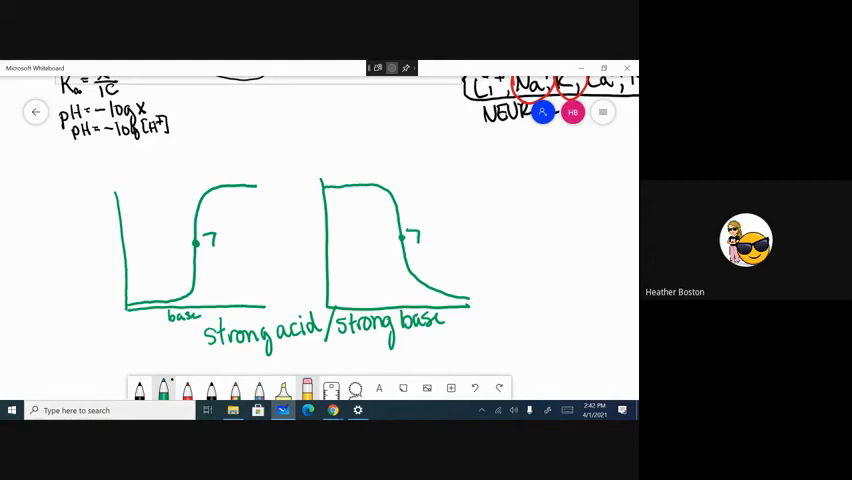
{"action": "left_click_drag", "start_coordinate": [364, 304], "coordinate": [384, 300]}
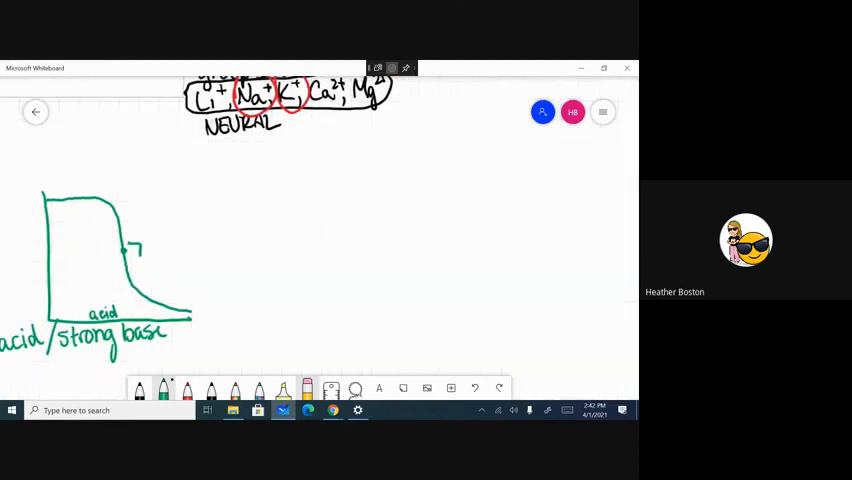
Step: Draw new axes with a falling curve over 'mL HCl' and annotate it 'weak base'
{"action": "left_click_drag", "start_coordinate": [264, 172], "coordinate": [268, 320]}
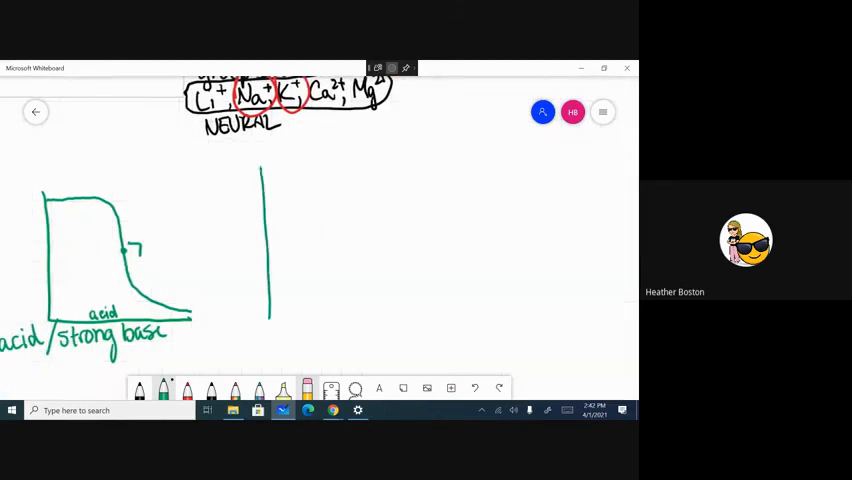
{"action": "left_click_drag", "start_coordinate": [268, 324], "coordinate": [444, 326]}
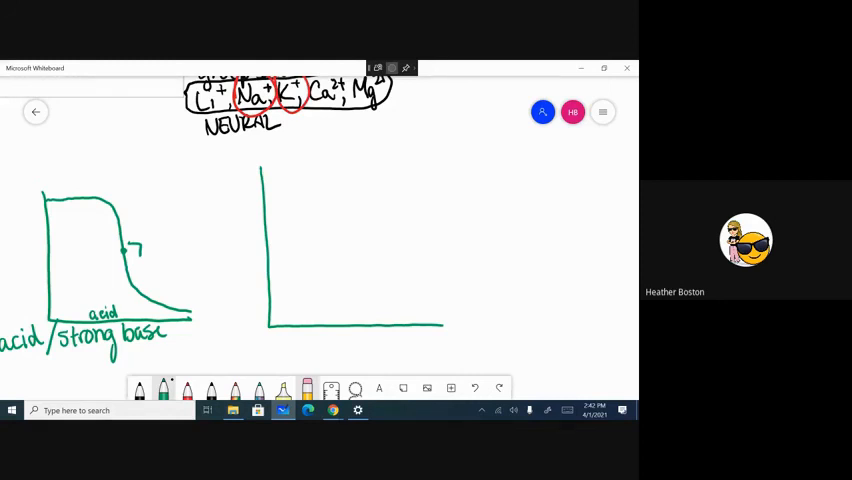
{"action": "left_click_drag", "start_coordinate": [264, 180], "coordinate": [344, 250]}
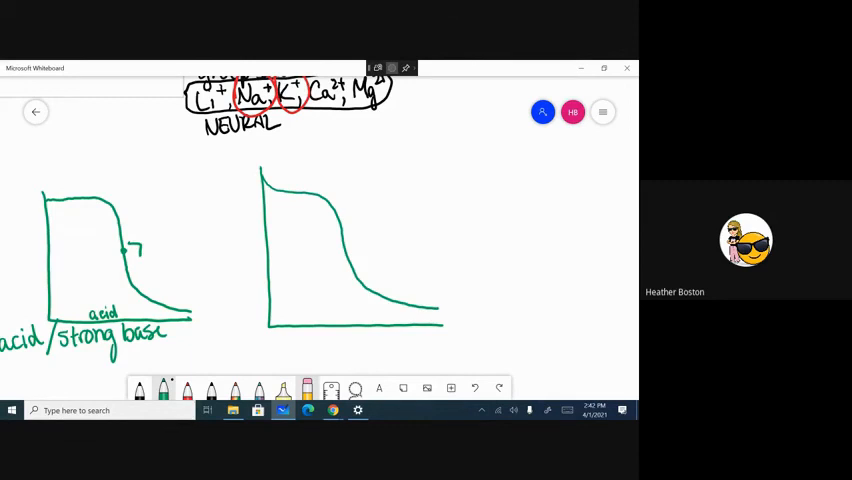
{"action": "type", "text": "HCl"}
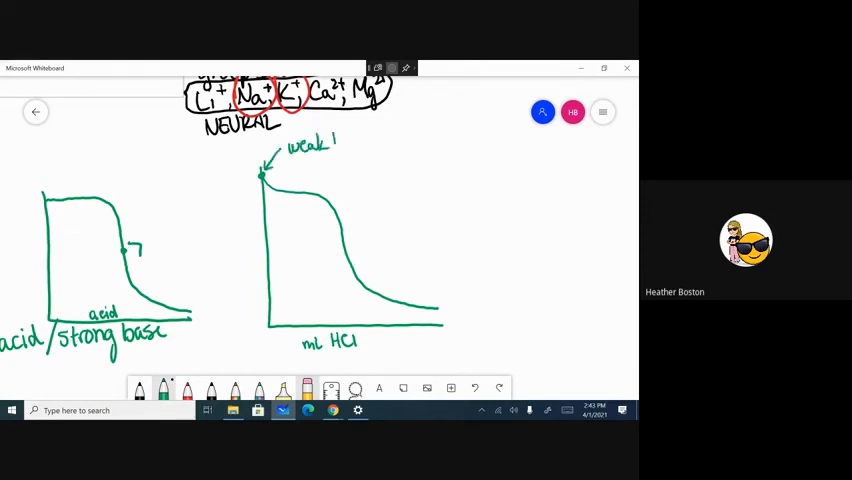
{"action": "type", "text": "base"}
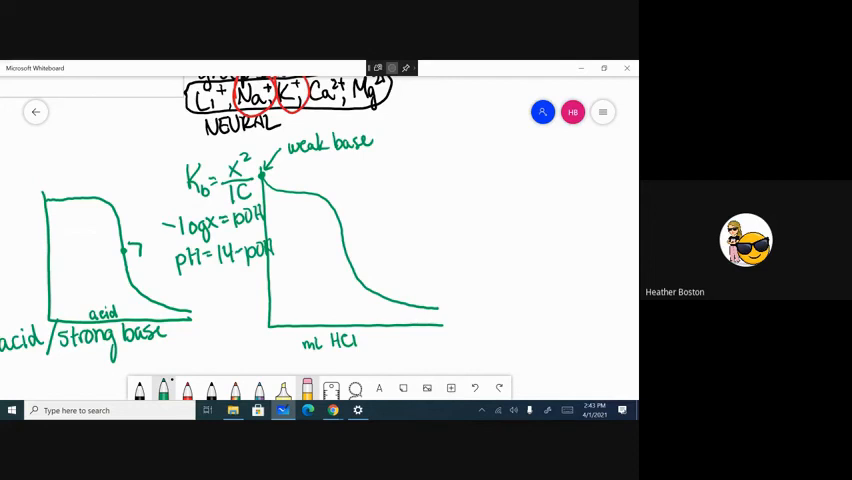
Step: Write 'eq. point' on the curve, then Ka = x²/IC, Ka = Kw/Kb and −log x = pH beside it
{"action": "left_click", "coordinate": [344, 248]}
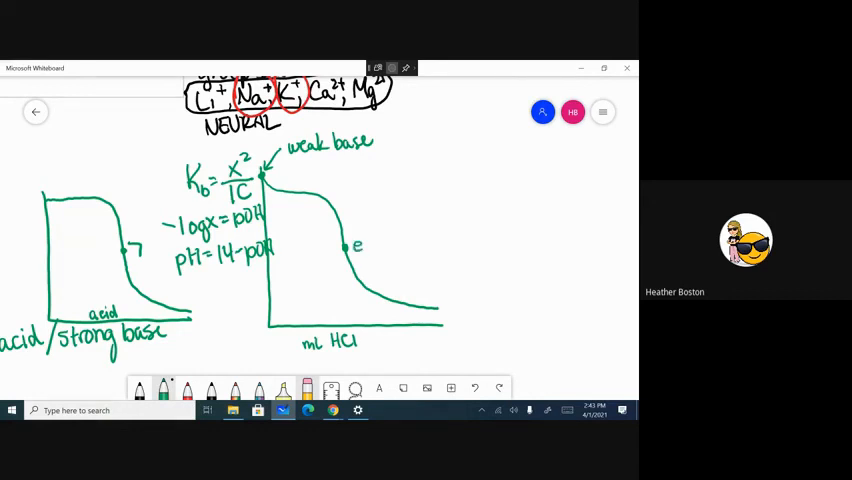
{"action": "type", "text": "eq.r"}
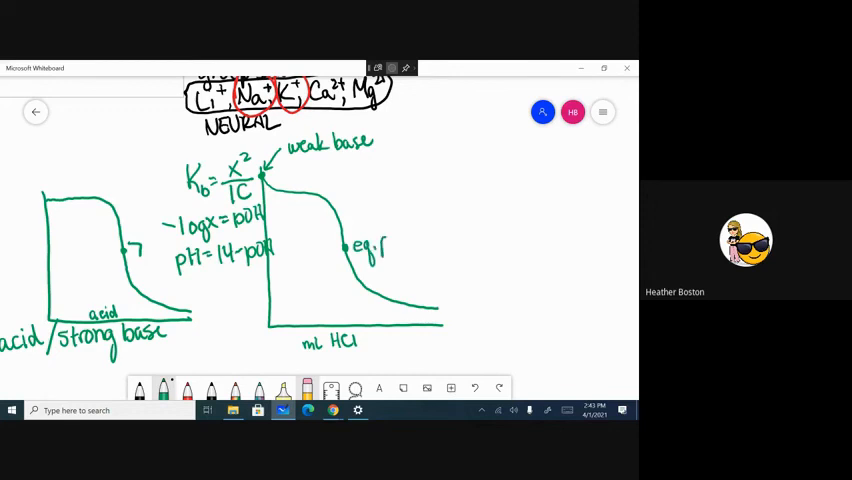
{"action": "type", "text": "point"}
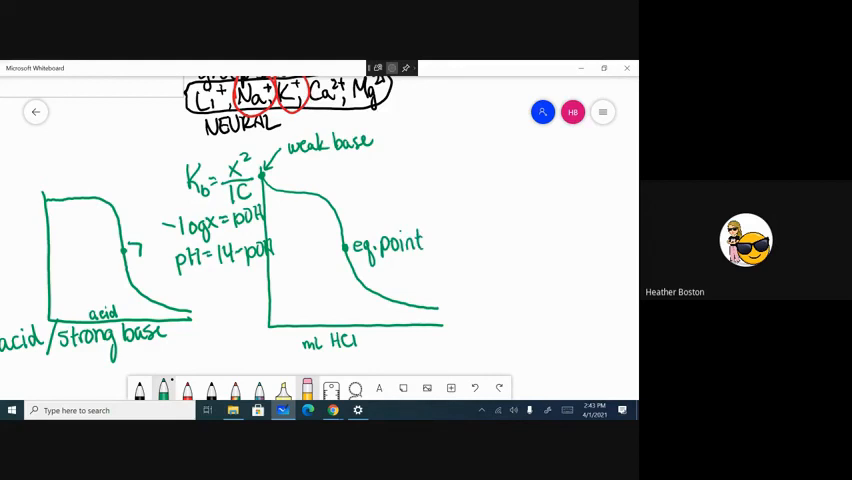
{"action": "type", "text": "Kc"}
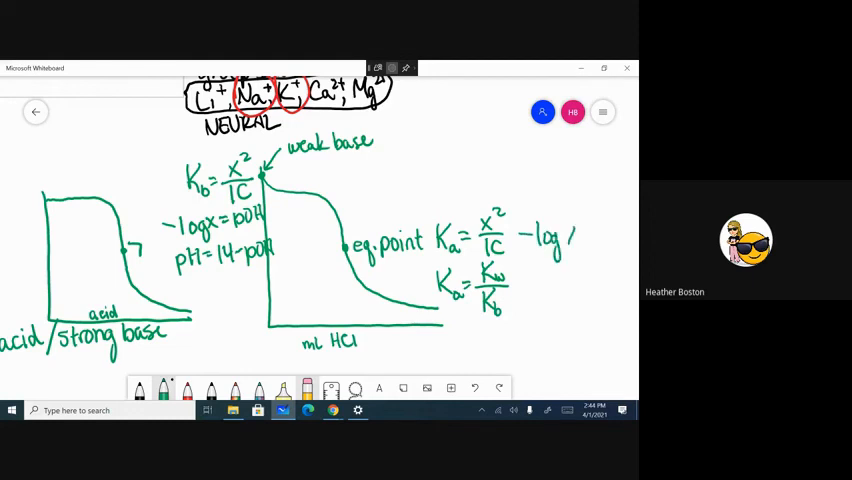
{"action": "left_click_drag", "start_coordinate": [570, 240], "coordinate": [616, 240]}
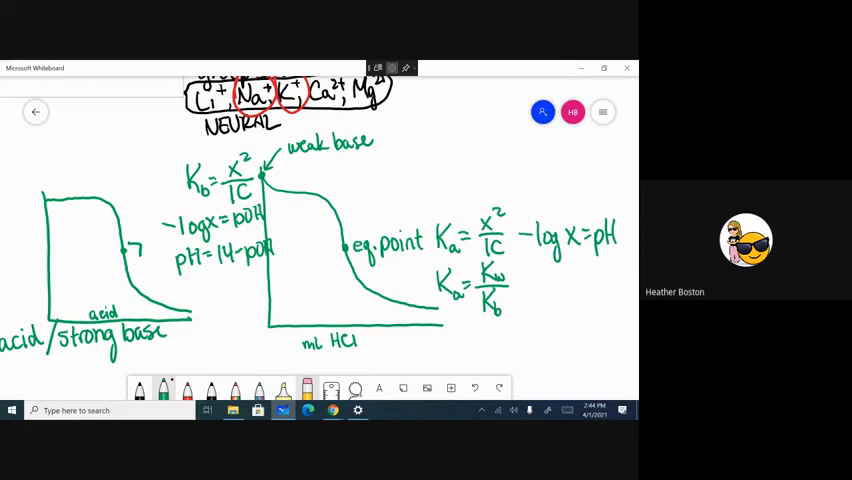
{"action": "left_click", "coordinate": [300, 192]}
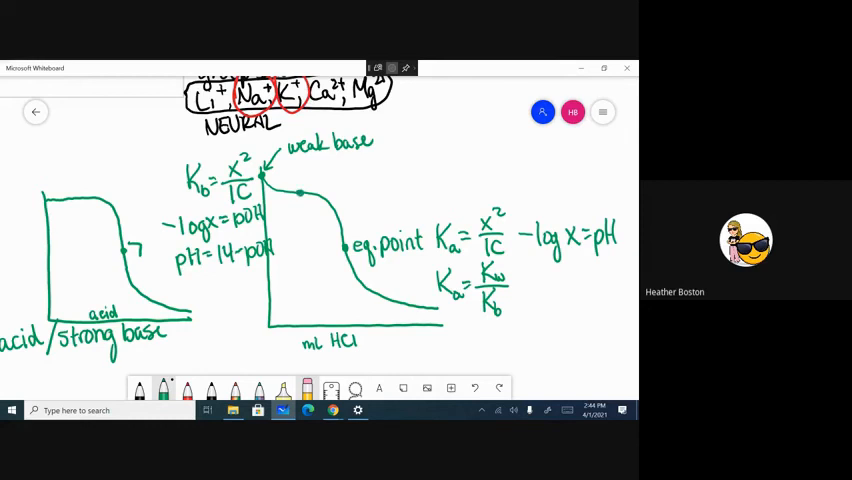